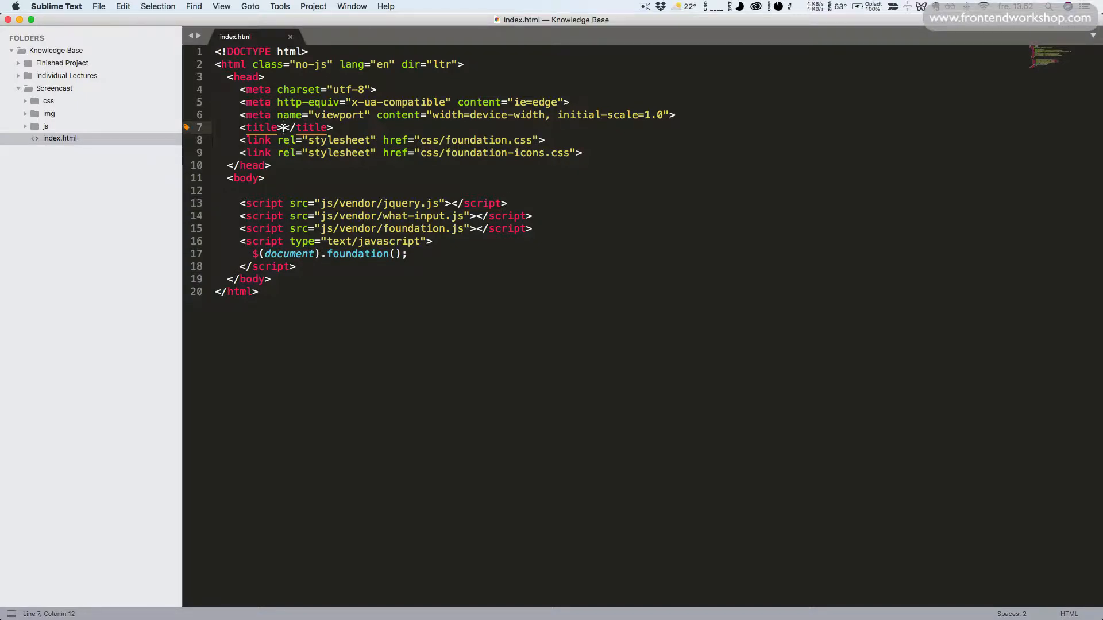
# Step: Fill the <title> element of index.html with 'Home – Knowledge Base' and save with Cmd+S
pyautogui.write('Home - K')
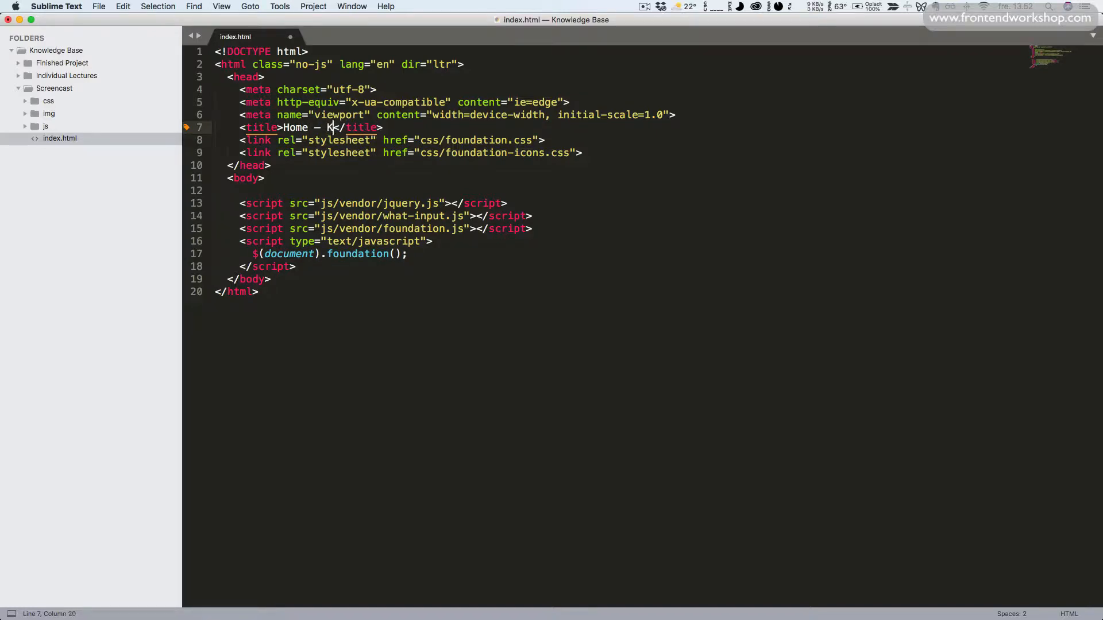
pyautogui.write('nowledge Ba')
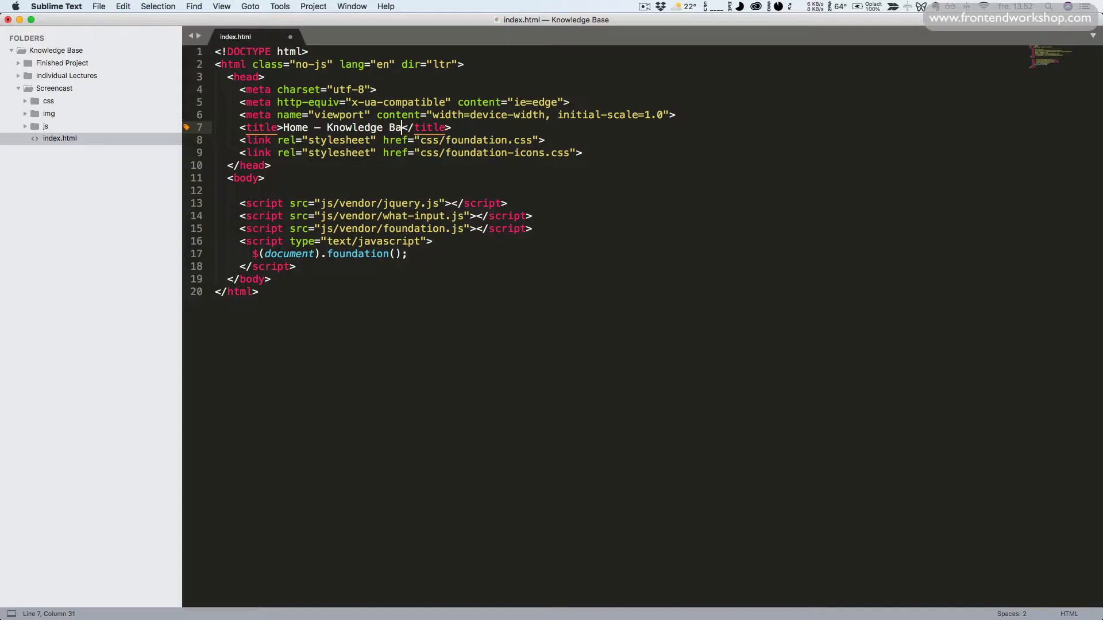
pyautogui.write('se')
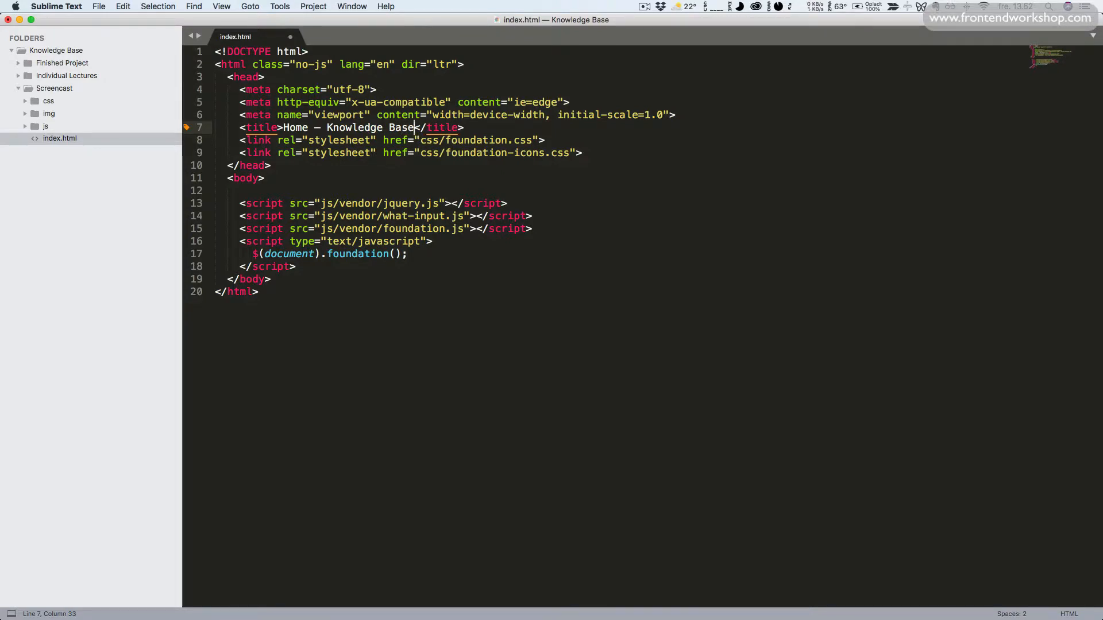
pyautogui.press('cmd+s')
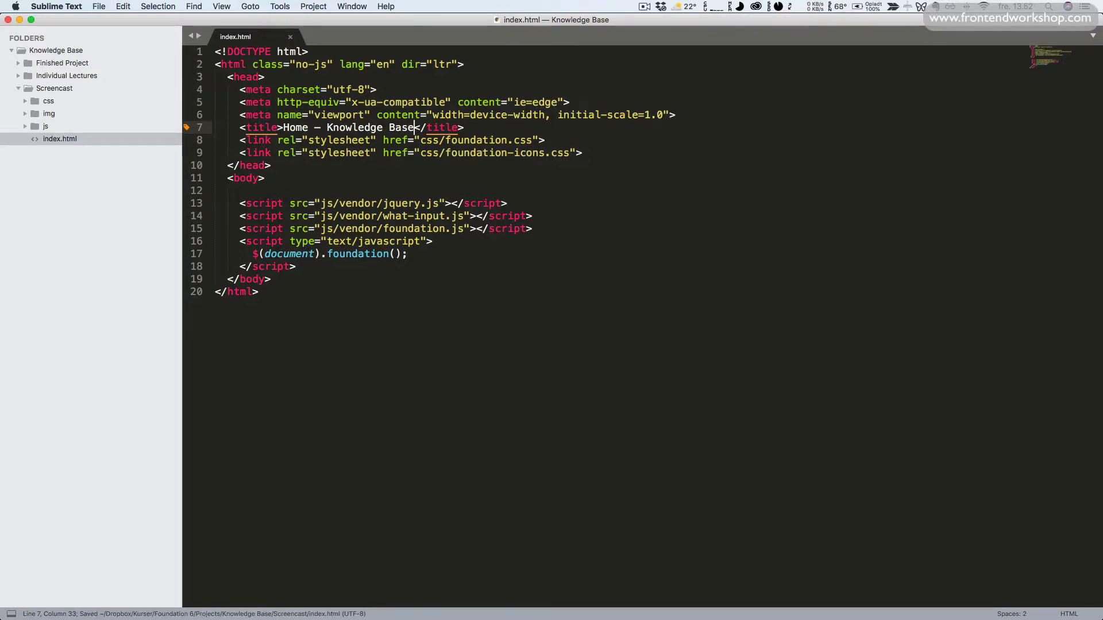